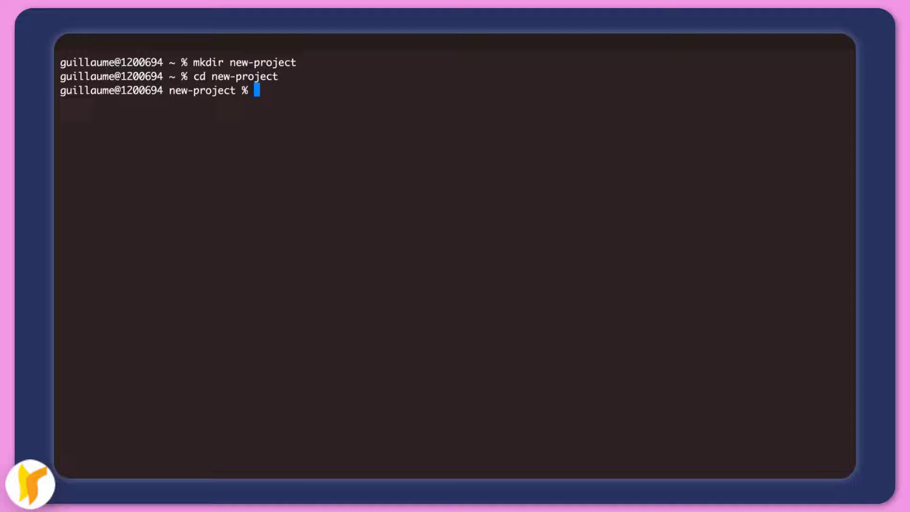
Create an empty dockerfile in the new-project folder with touch dockerfile.
{"action": "type", "text": "touch dockerfile"}
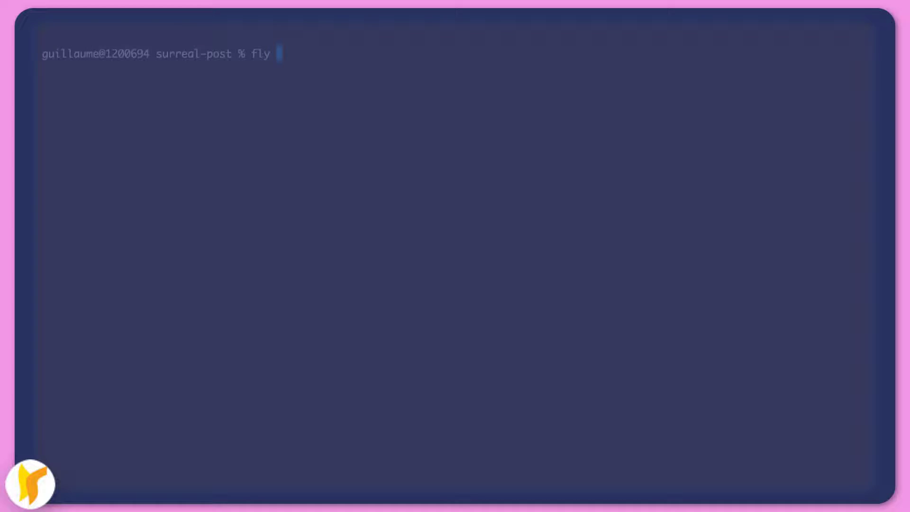
{"action": "type", "text": "secrets set PASS="}
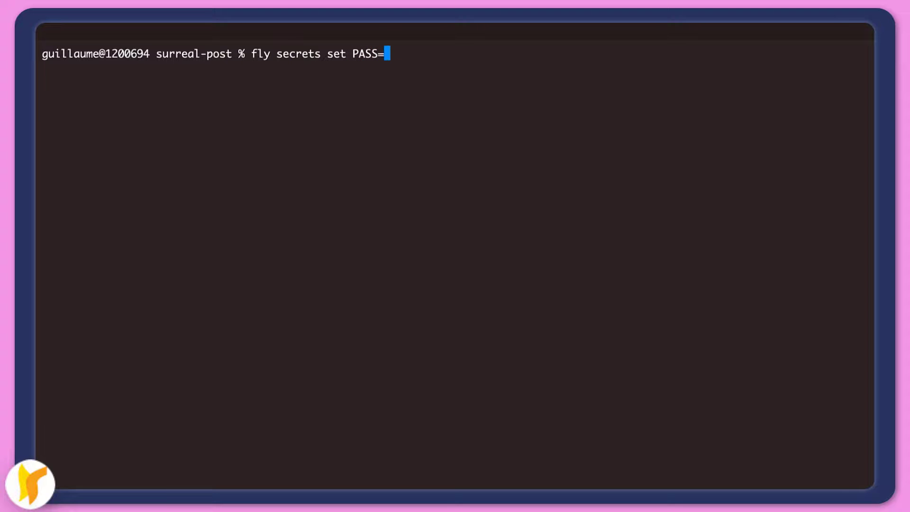
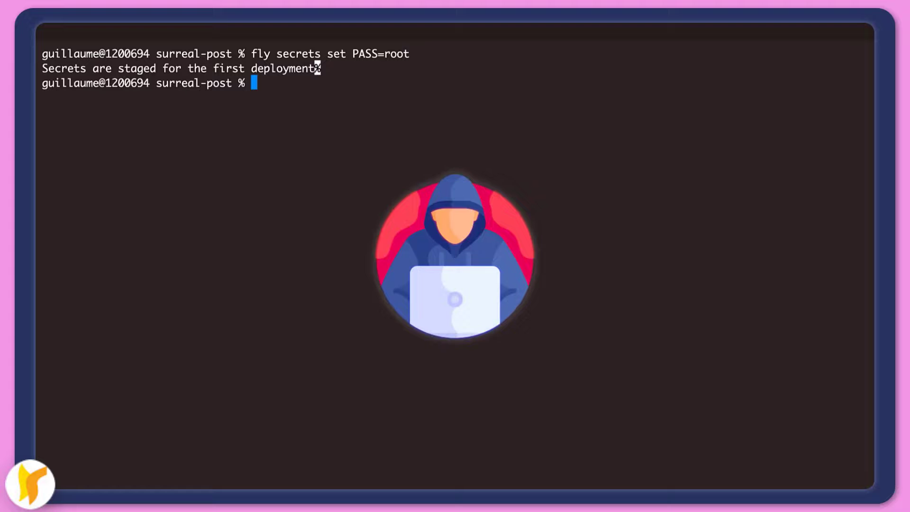
{"action": "type", "text": "fly deploy"}
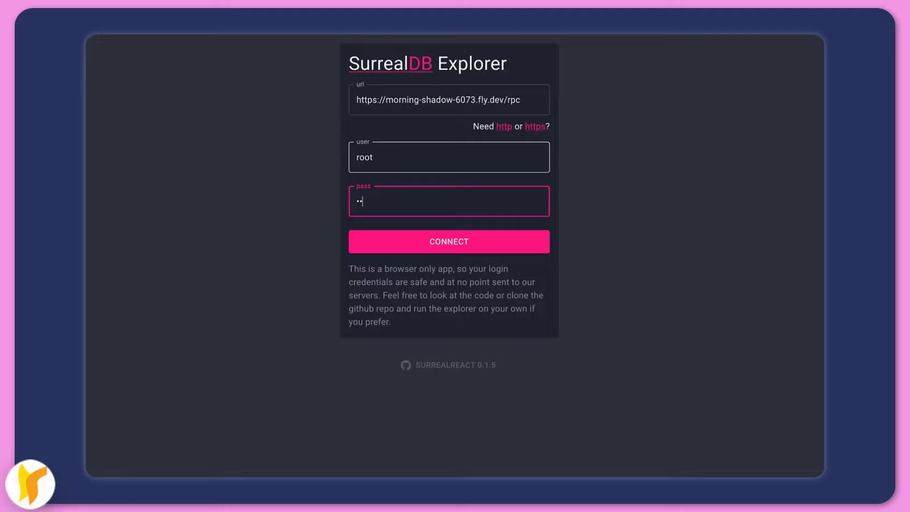
Connect as root to morning-shadow-6073.fly.dev and focus the QUERY bar.
{"action": "left_click", "coordinate": [448, 241]}
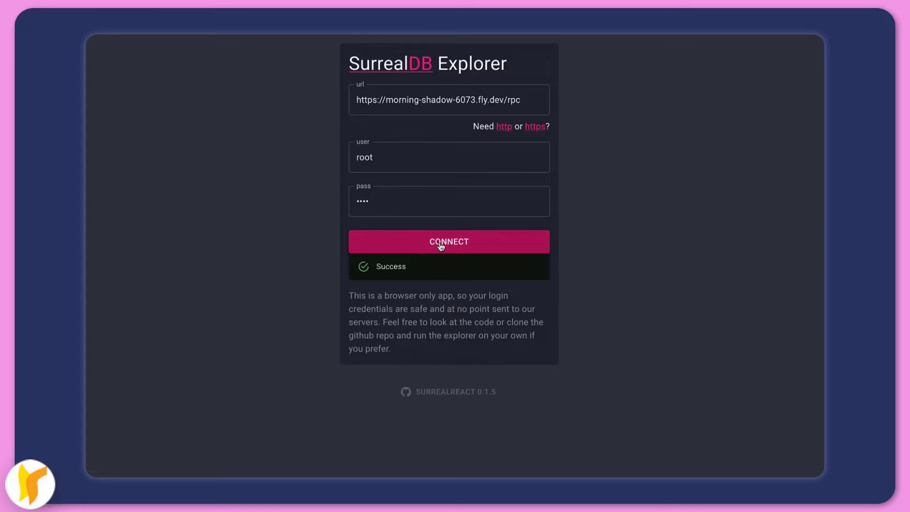
{"action": "left_click", "coordinate": [448, 241]}
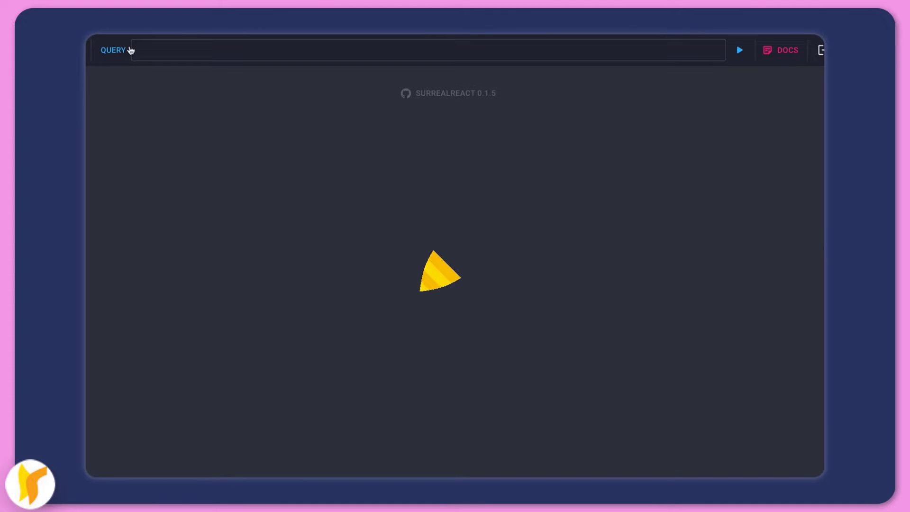